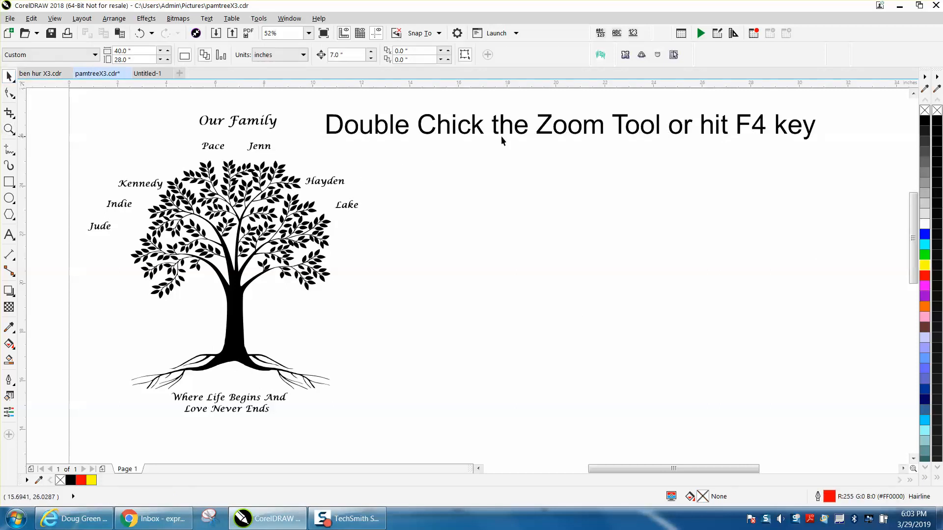
{"action": "mouse_move", "coordinate": [802, 144]}
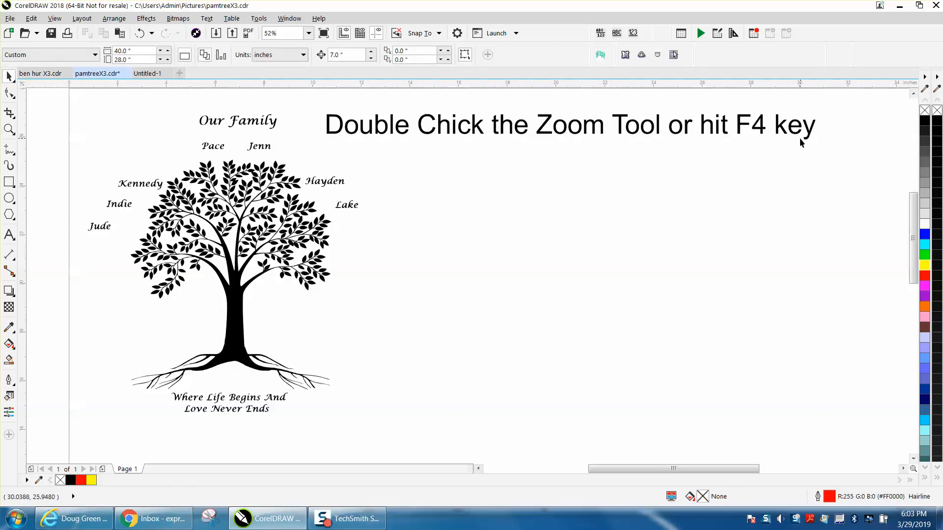
{"action": "mouse_move", "coordinate": [363, 144]}
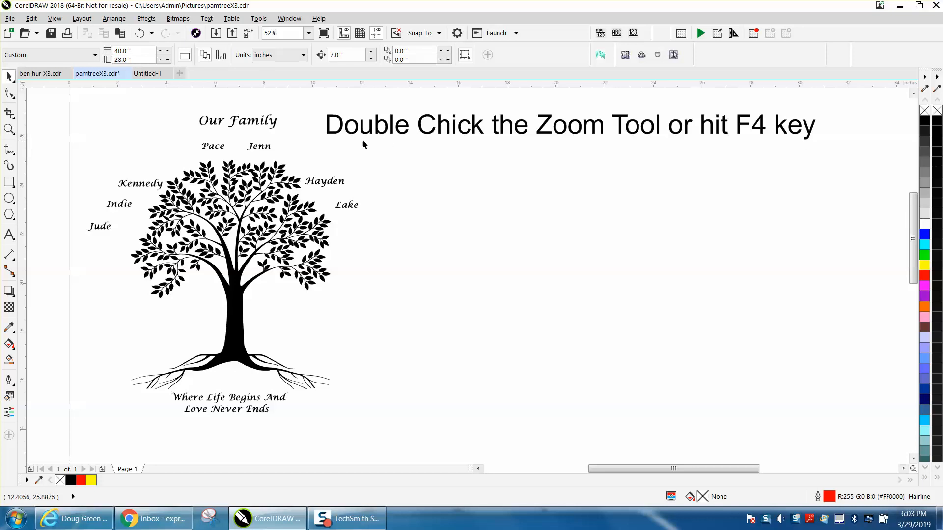
{"action": "mouse_move", "coordinate": [367, 151]}
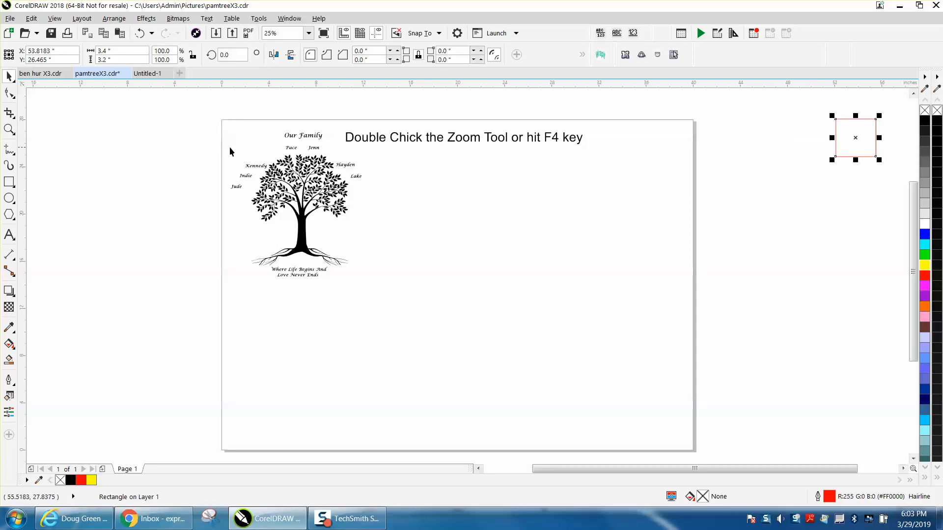
Zoom in on the family tree, then return to the closer 52% view with F4
{"action": "left_click", "coordinate": [9, 130]}
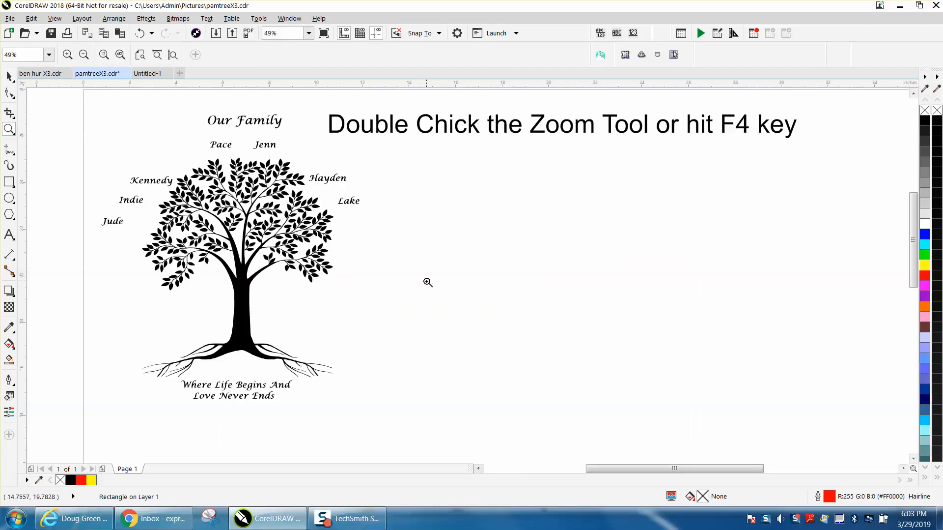
{"action": "mouse_move", "coordinate": [428, 241]}
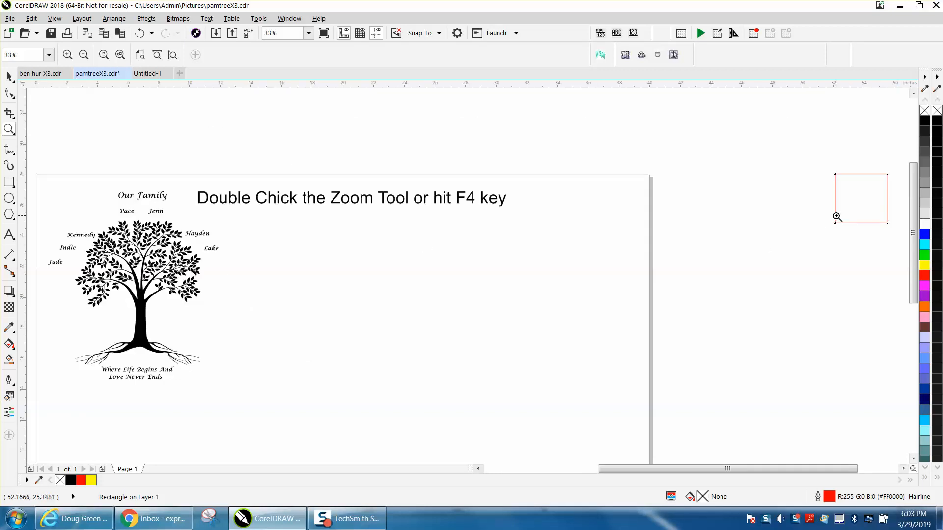
{"action": "mouse_move", "coordinate": [48, 175]}
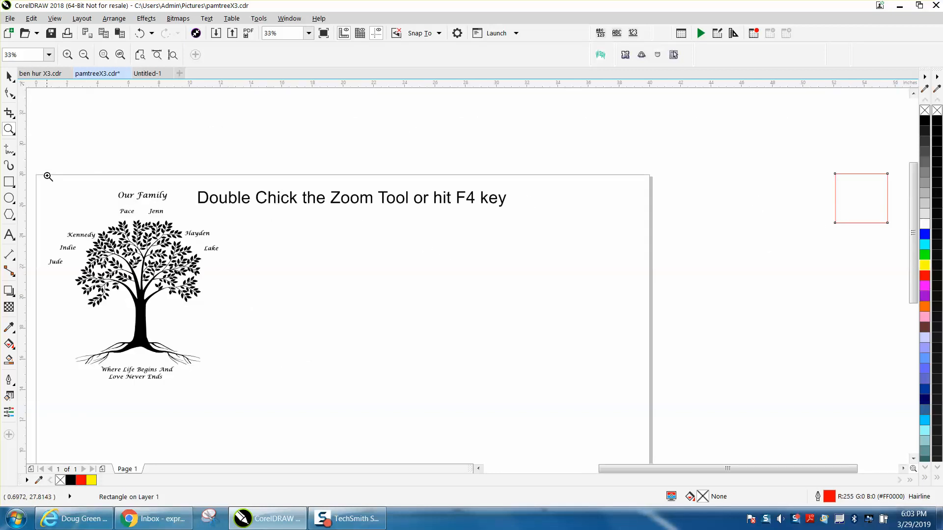
{"action": "key", "text": "f4"}
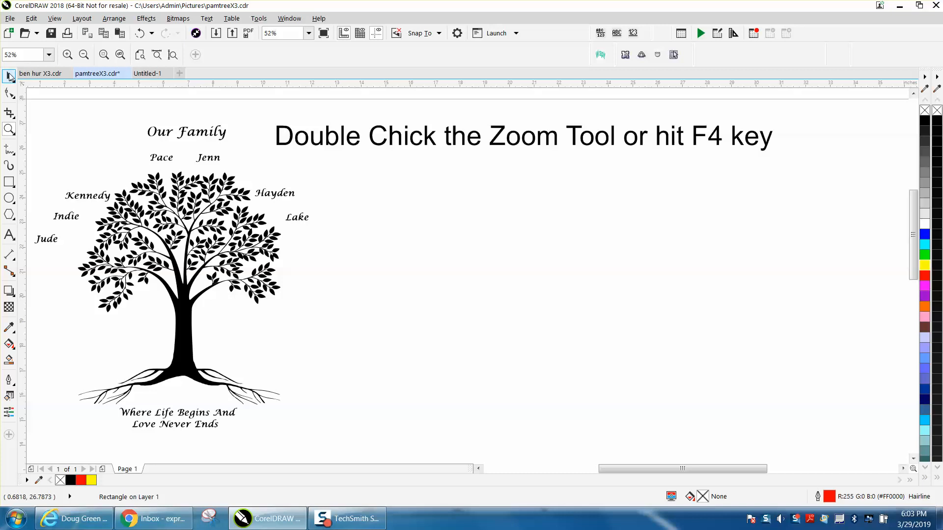
Zoom out to 33% so the page and the off-page red square both show
{"action": "left_click", "coordinate": [10, 75]}
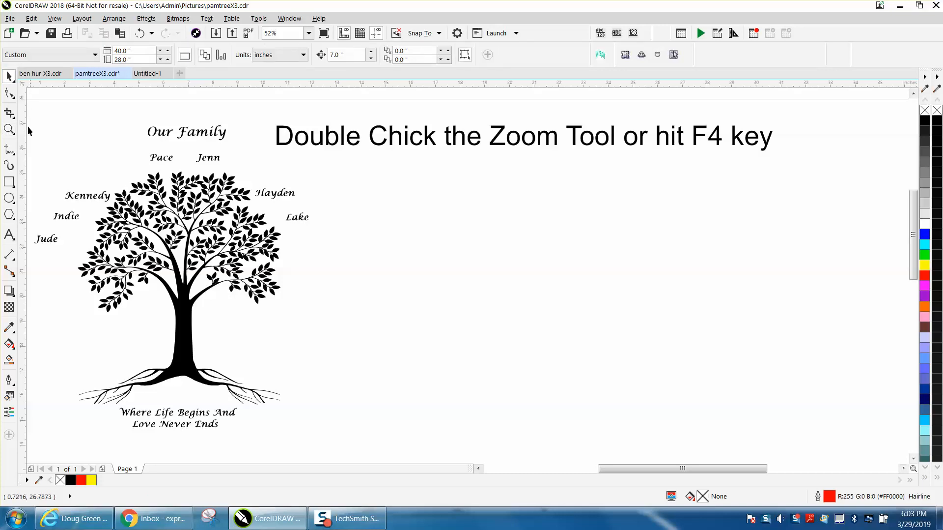
{"action": "mouse_move", "coordinate": [9, 130]}
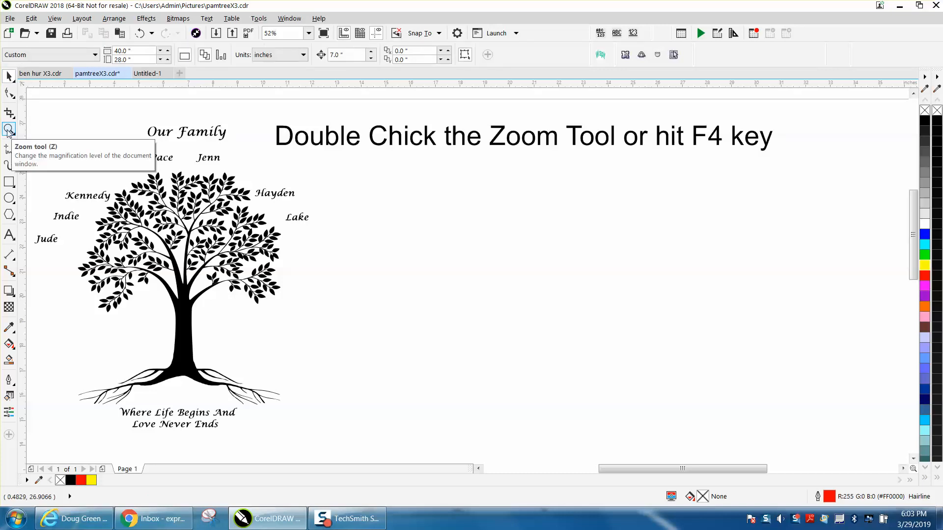
{"action": "mouse_move", "coordinate": [36, 168]}
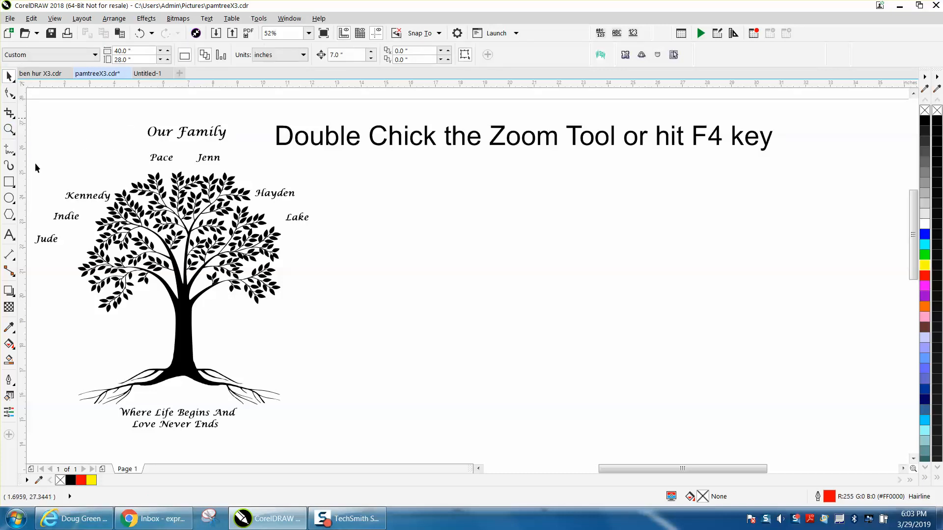
{"action": "mouse_move", "coordinate": [9, 130]}
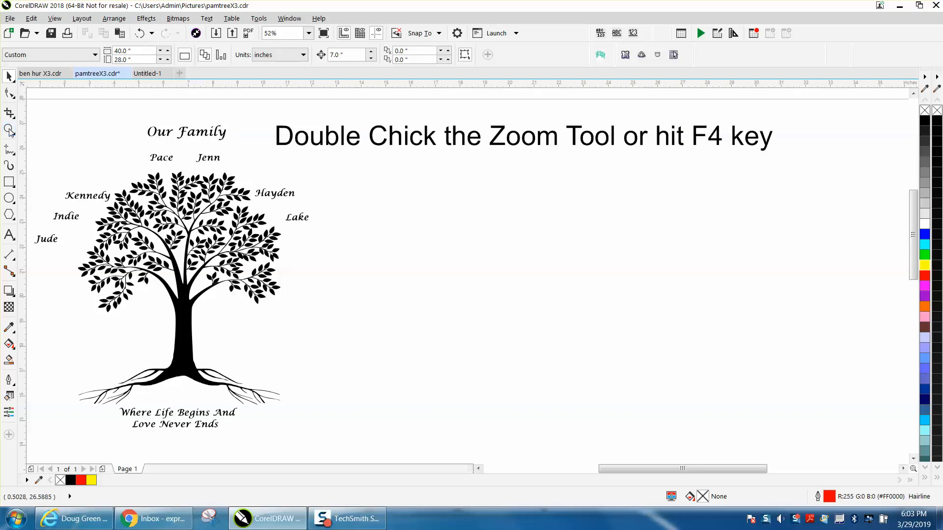
{"action": "left_click", "coordinate": [10, 130]}
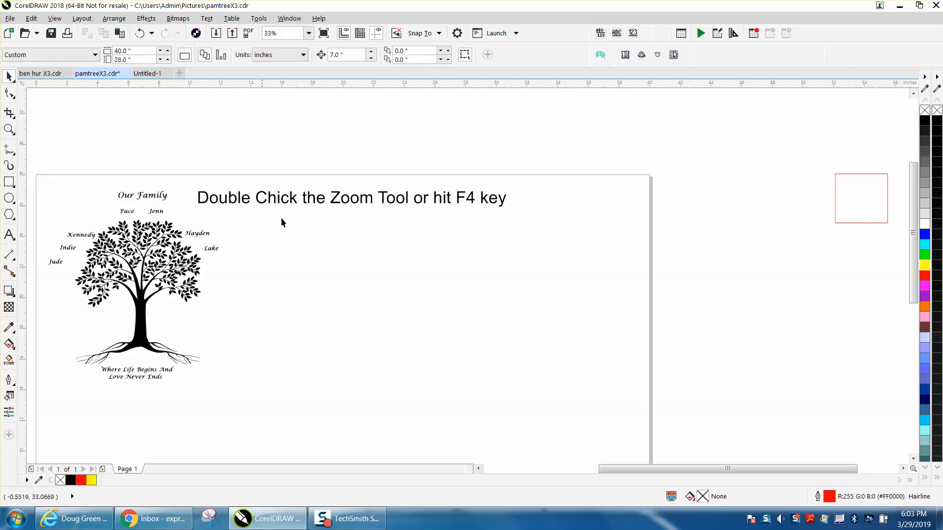
{"action": "mouse_move", "coordinate": [371, 208]}
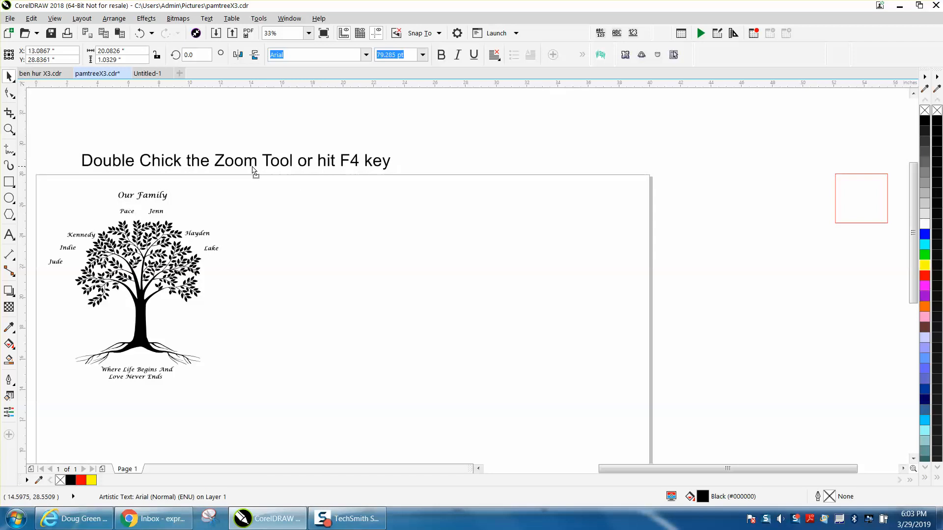
Select the red square and reposition it nearer the page
{"action": "left_click", "coordinate": [235, 159]}
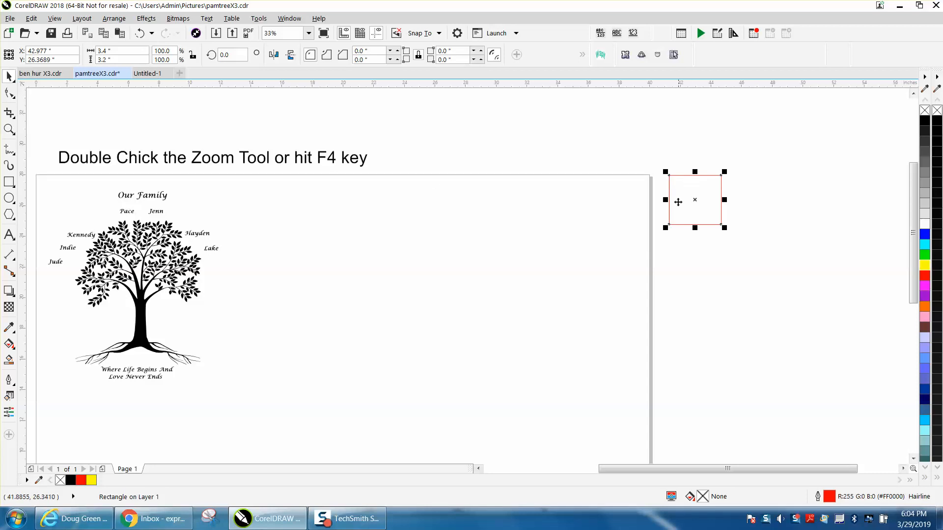
{"action": "mouse_move", "coordinate": [498, 207]}
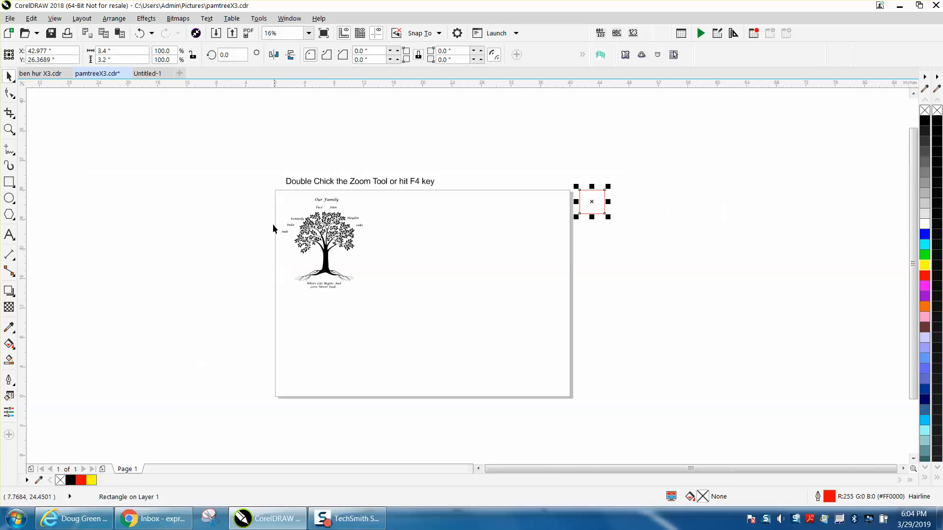
{"action": "mouse_move", "coordinate": [245, 354]}
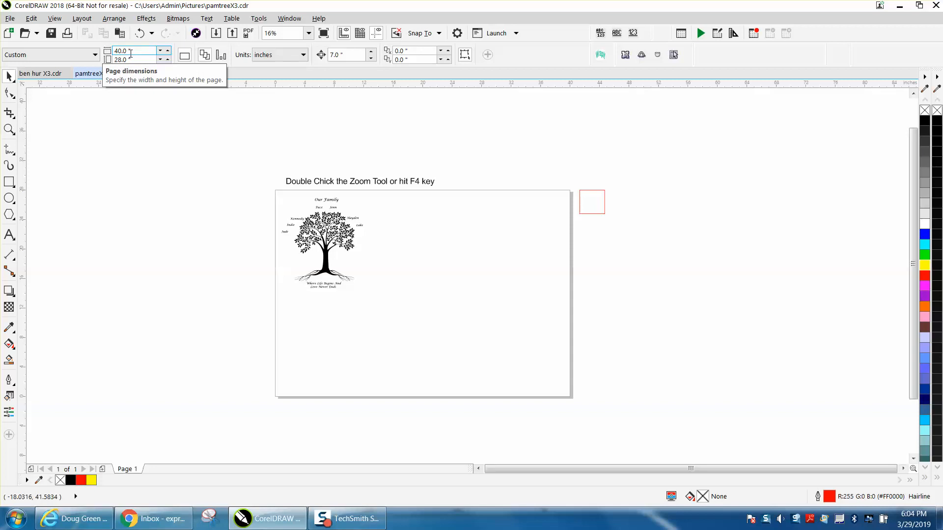
Zoom to all objects via Zoom-tool double-click so the red square fits in view
{"action": "left_click", "coordinate": [179, 73]}
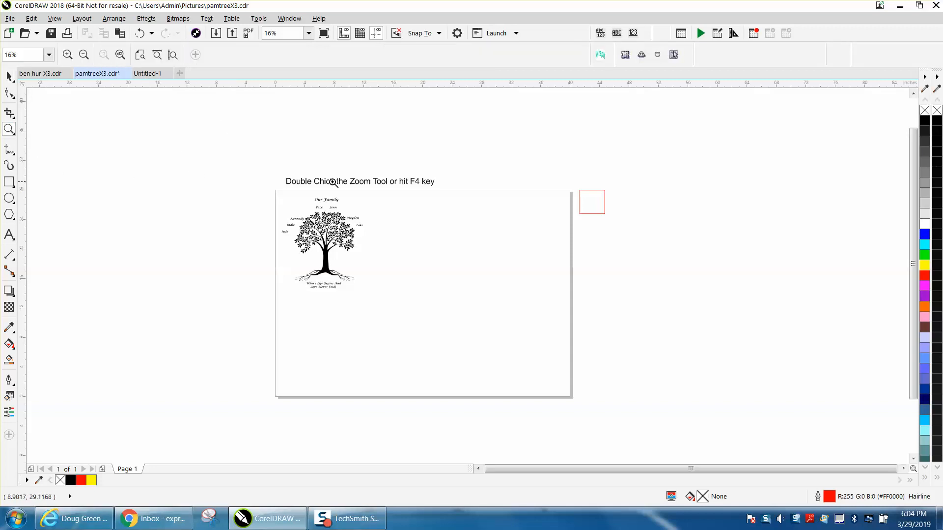
{"action": "double_click", "coordinate": [331, 181]}
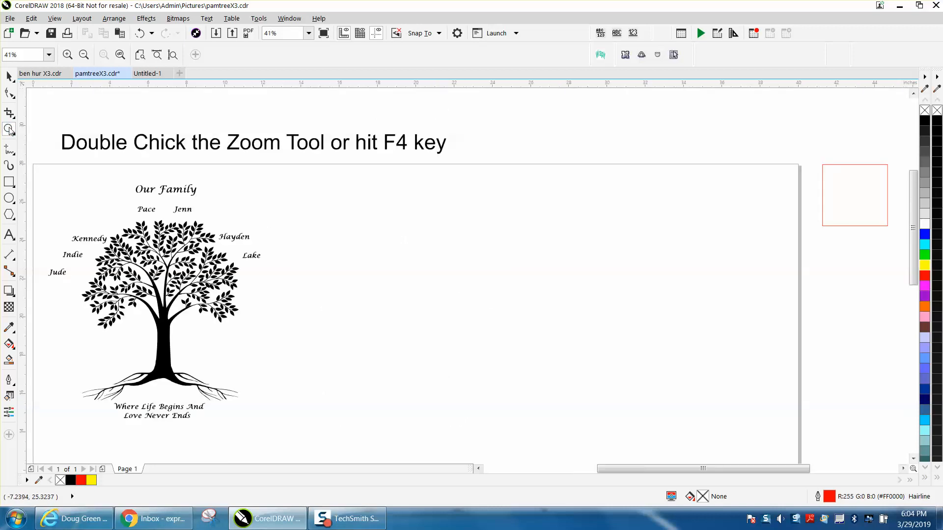
{"action": "mouse_move", "coordinate": [816, 199]}
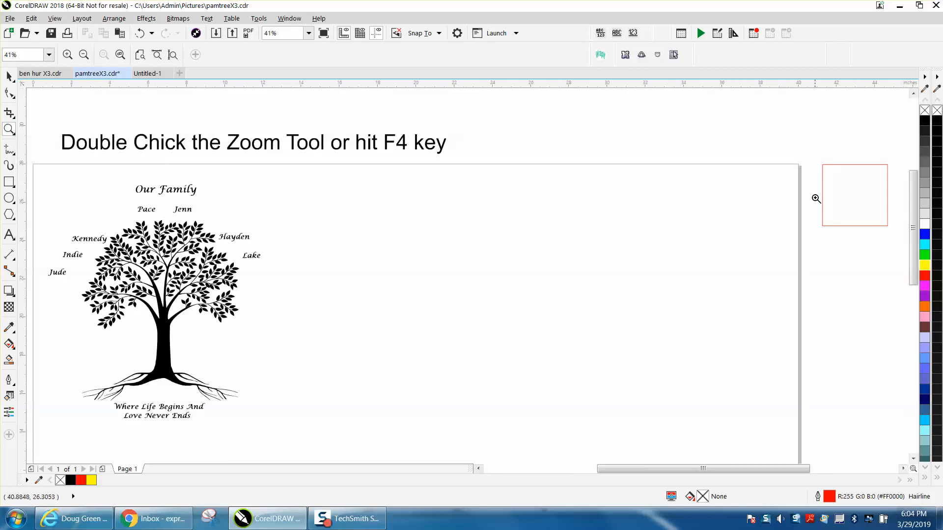